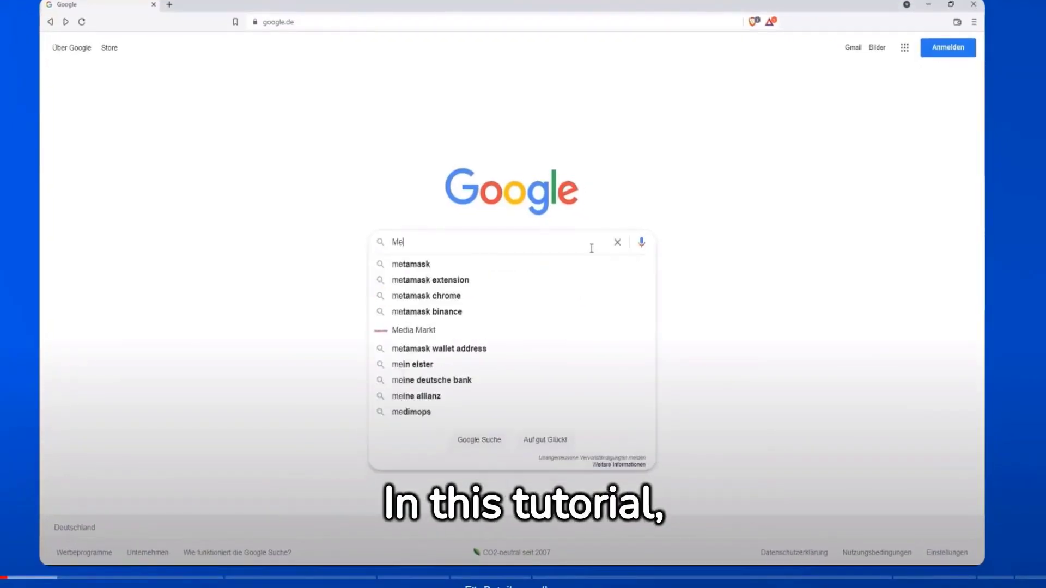
# Search Google for Metamask and open the official metamask.io website
pyautogui.press('Return')
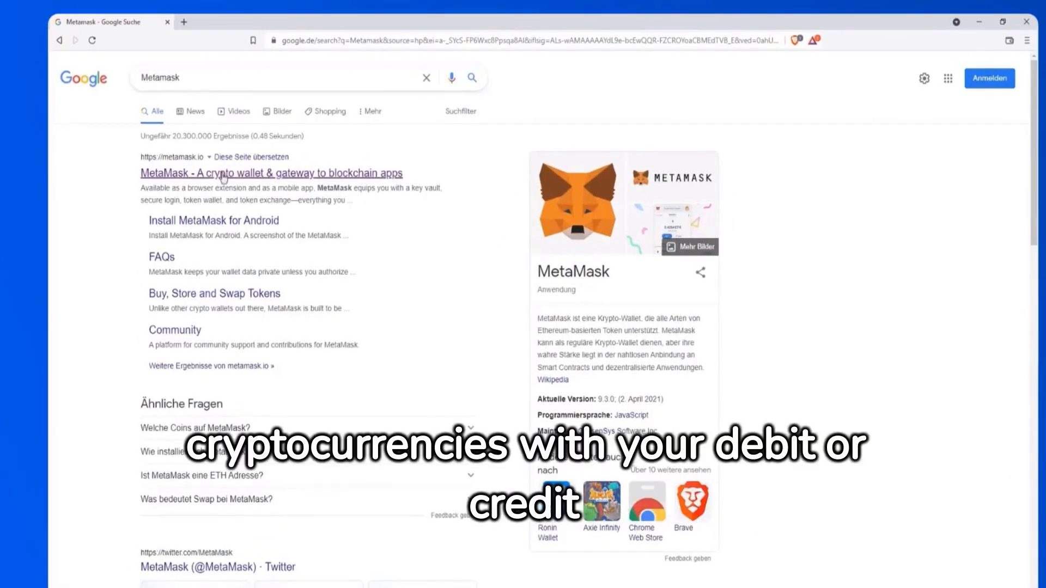
pyautogui.click(269, 173)
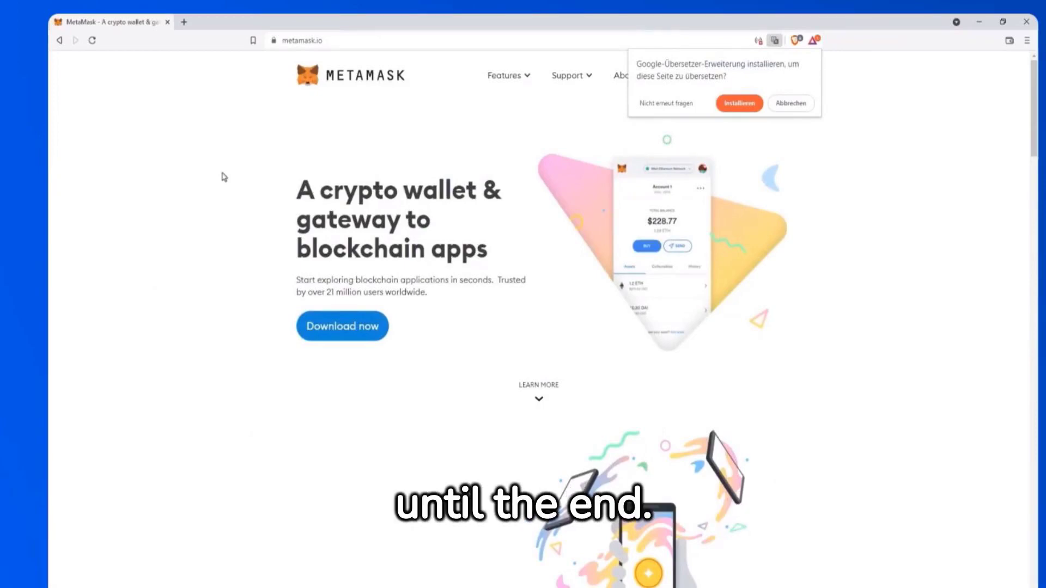
# Install the MetaMask extension from its Chrome Web Store listing
pyautogui.click(342, 327)
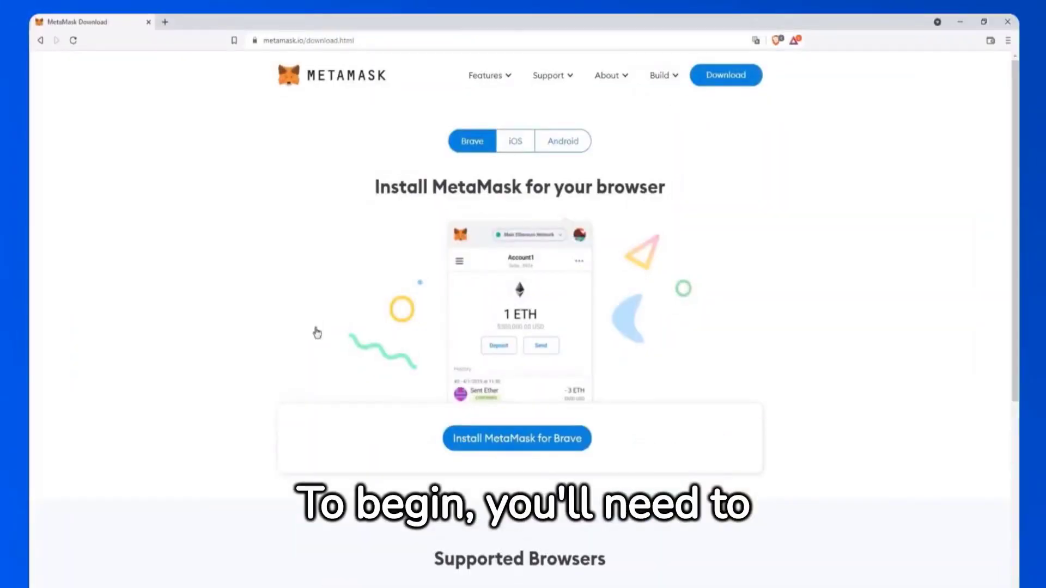
pyautogui.click(517, 438)
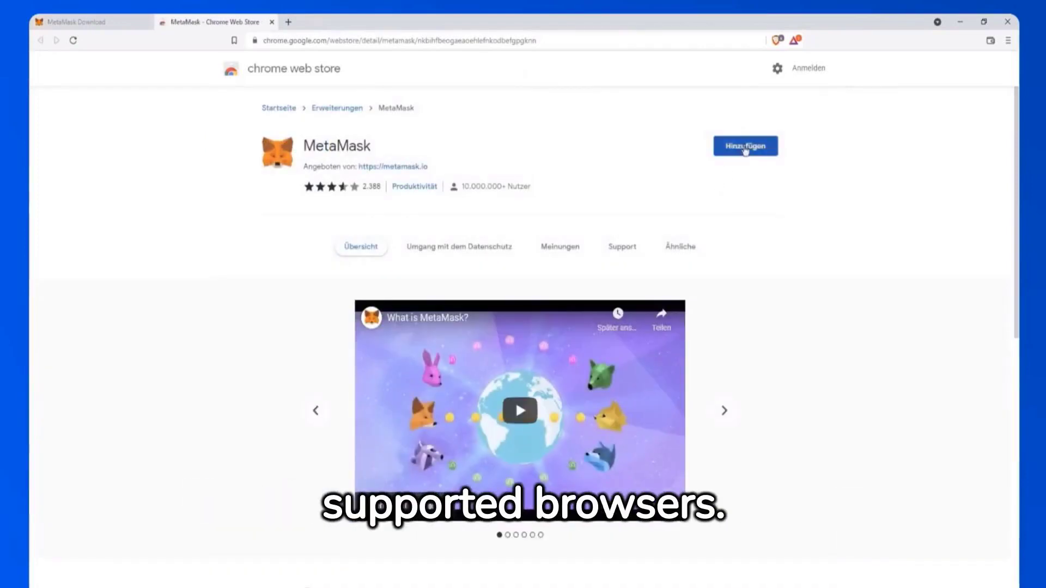
pyautogui.click(746, 146)
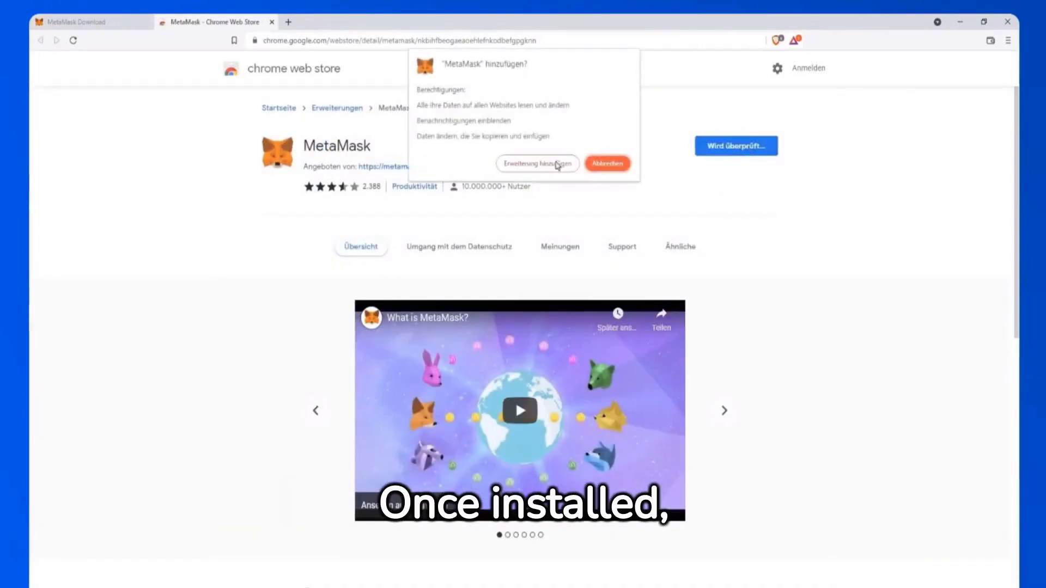
pyautogui.click(536, 163)
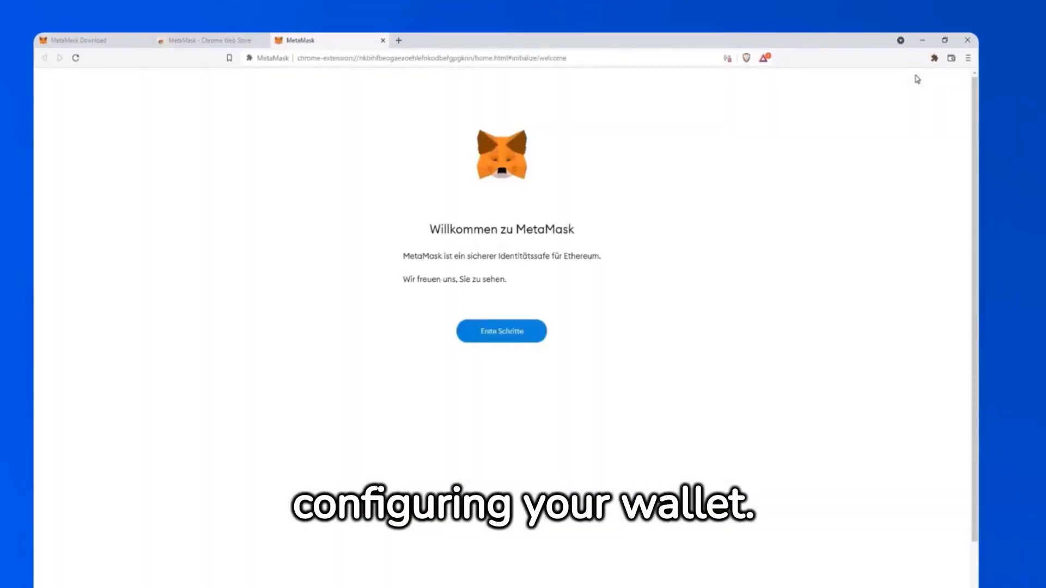
# Start MetaMask setup, choose to create a new wallet, and answer the usage-data prompt
pyautogui.click(501, 330)
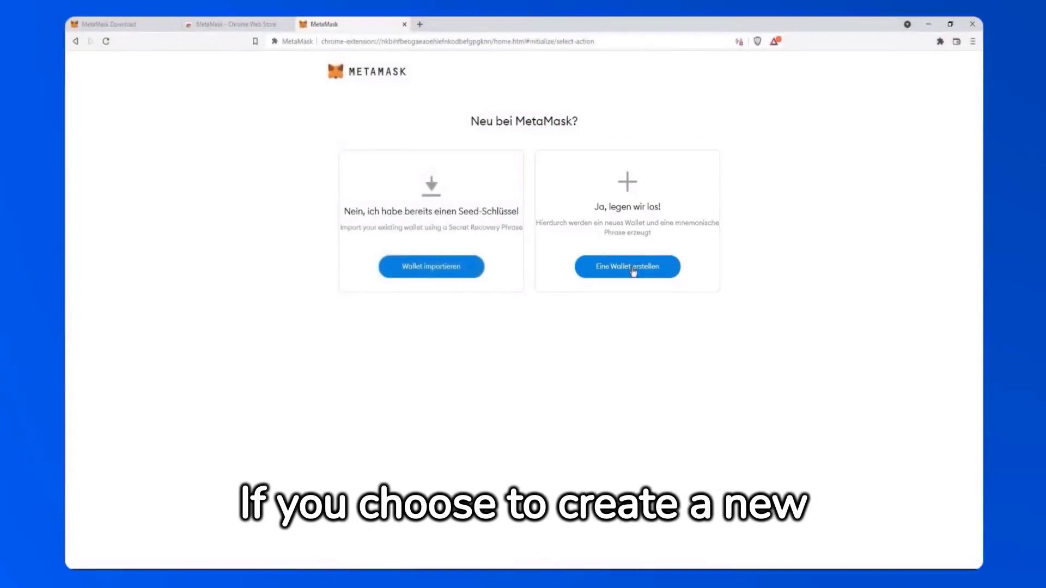
pyautogui.click(627, 267)
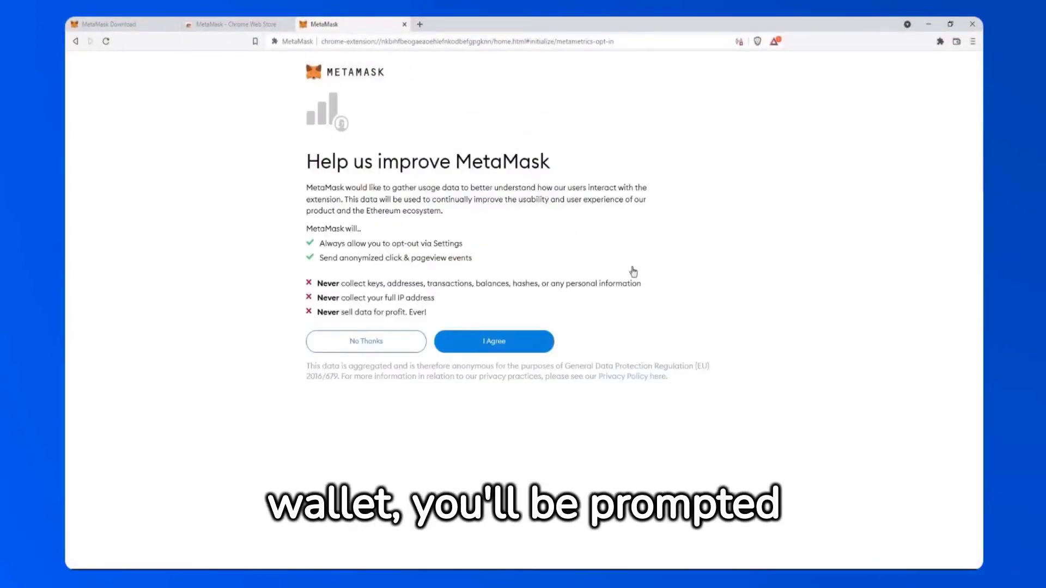
pyautogui.click(494, 341)
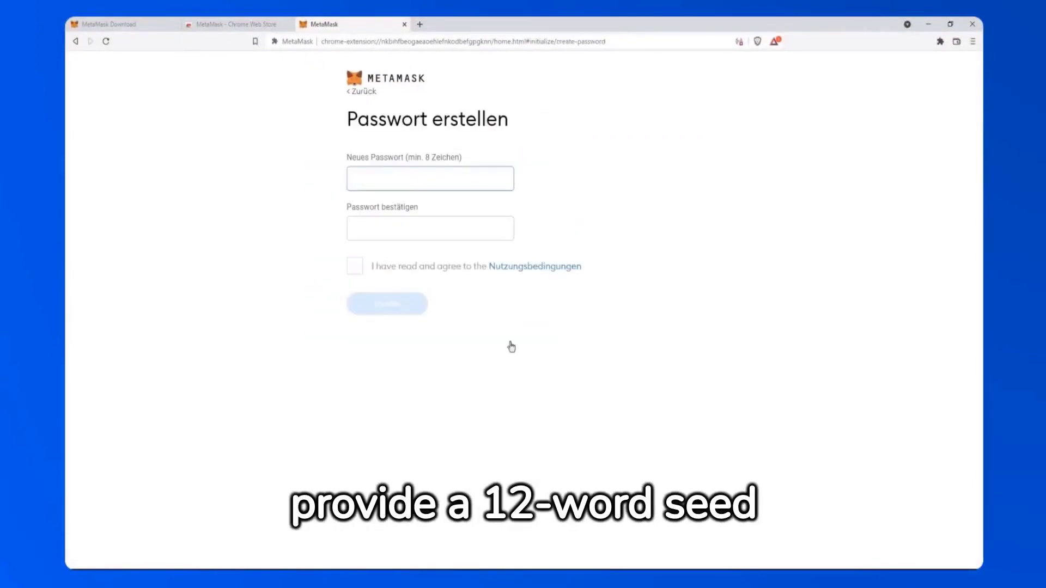
# Enter and confirm a wallet password, accept the terms, and create it
pyautogui.write('•')
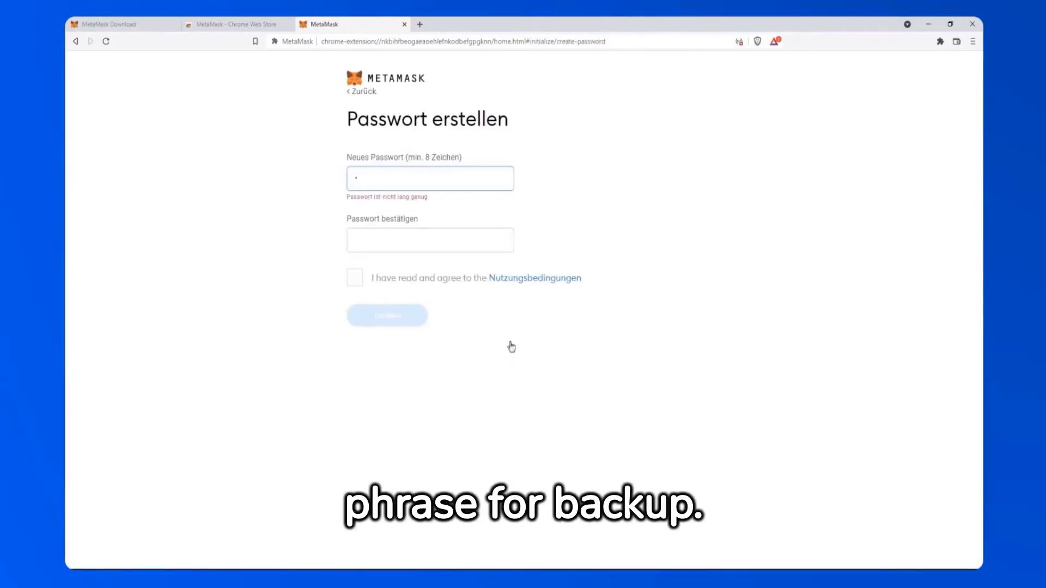
pyautogui.click(386, 309)
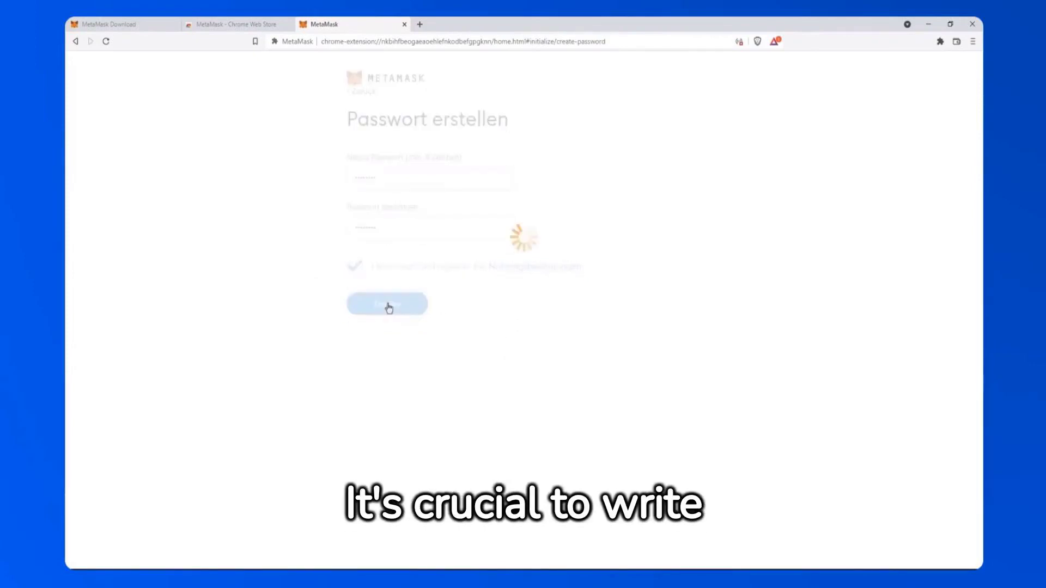
pyautogui.click(387, 303)
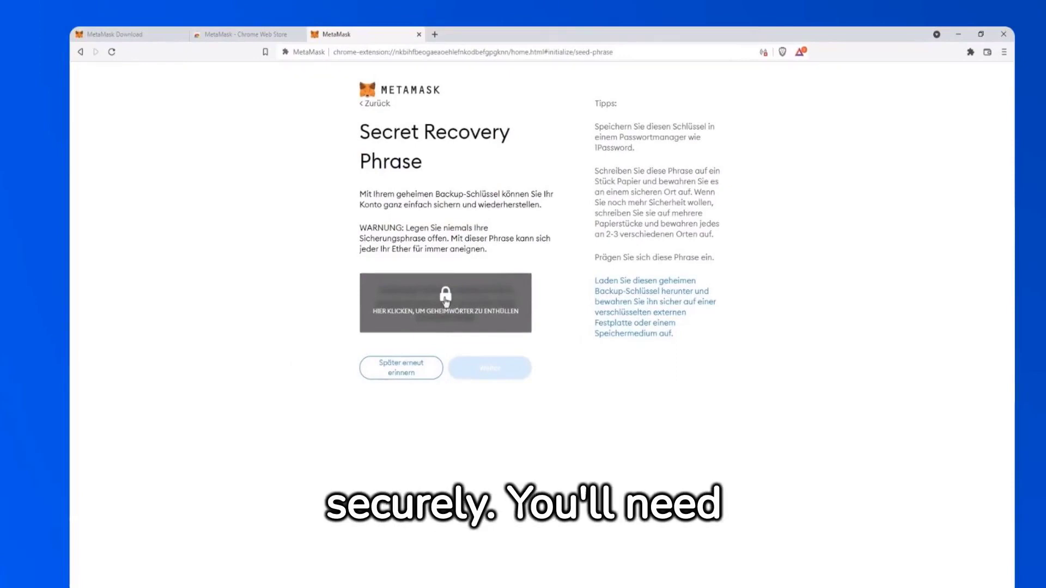
# Reveal and confirm the Secret Recovery Phrase, then finish setup into Account 1
pyautogui.click(444, 303)
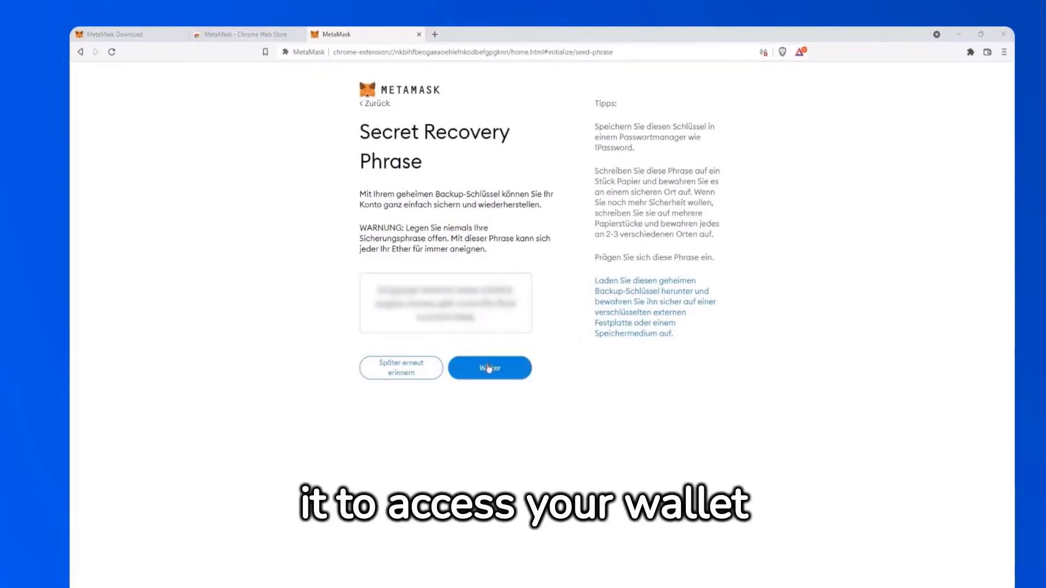
pyautogui.click(489, 367)
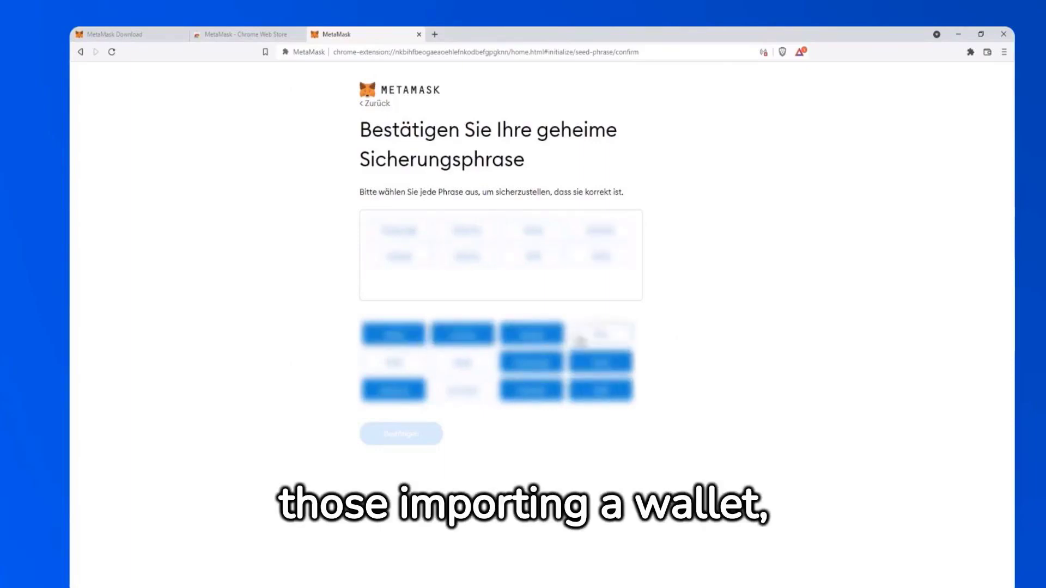
pyautogui.click(400, 433)
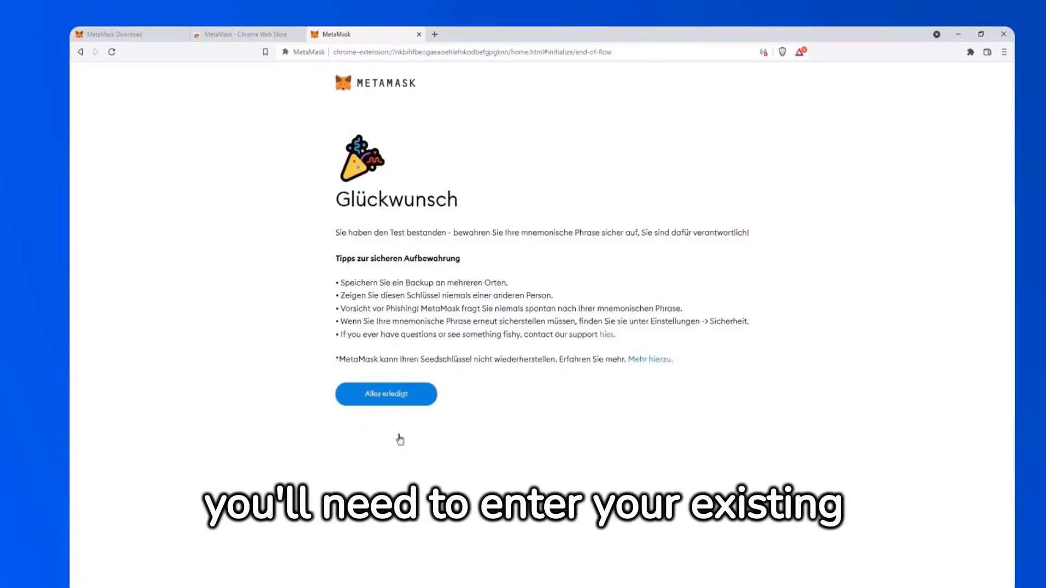
pyautogui.click(386, 394)
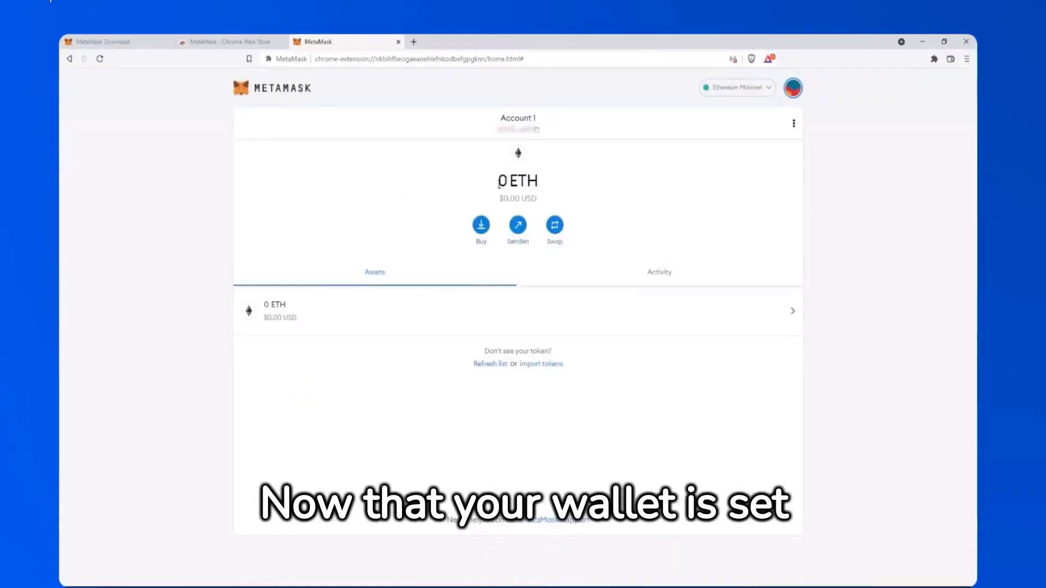
# Open the account menu from the avatar at the top right of MetaMask
pyautogui.doubleClick(518, 181)
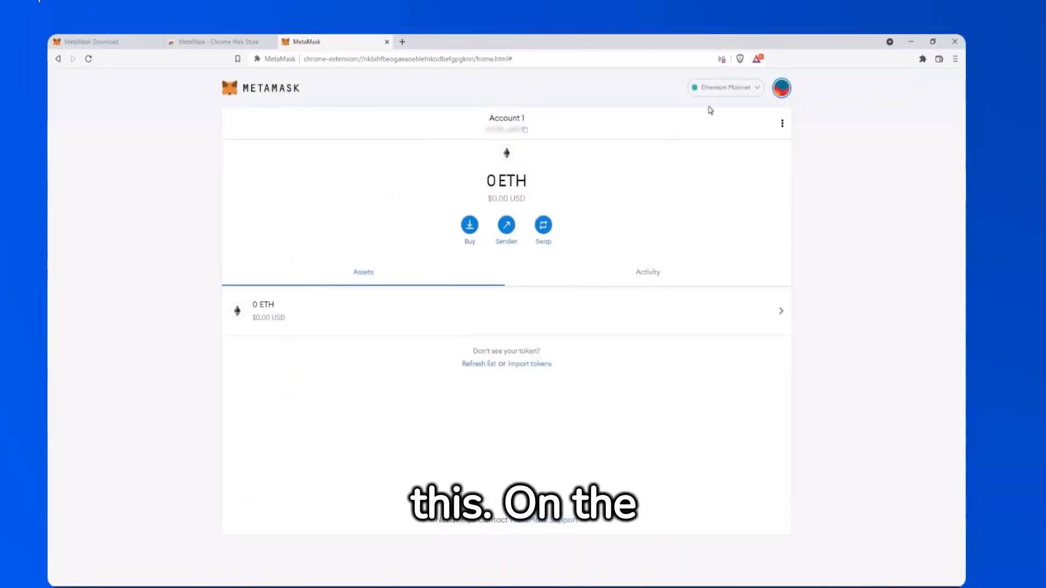
pyautogui.click(724, 88)
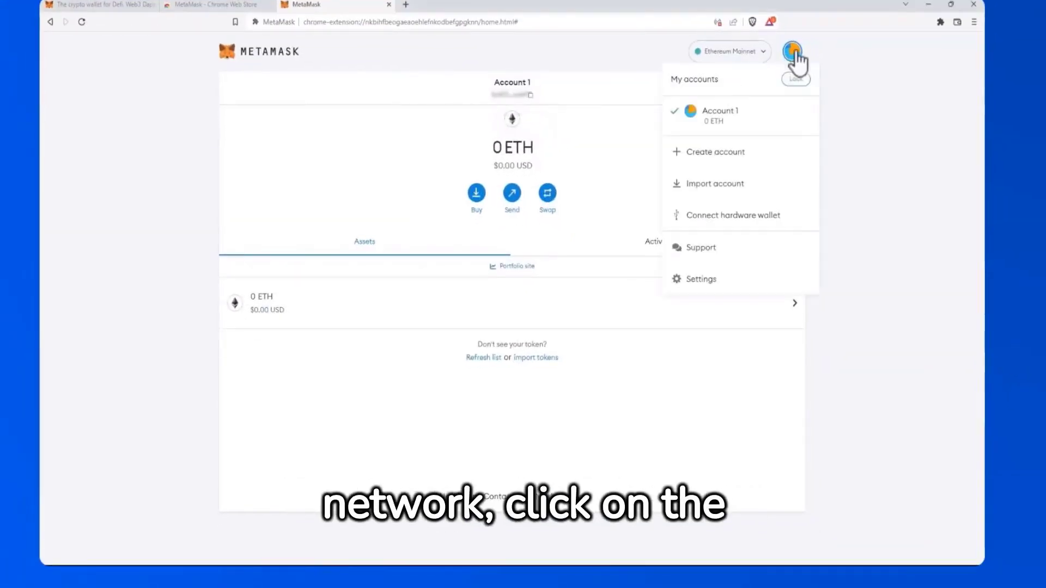
pyautogui.moveTo(733, 288)
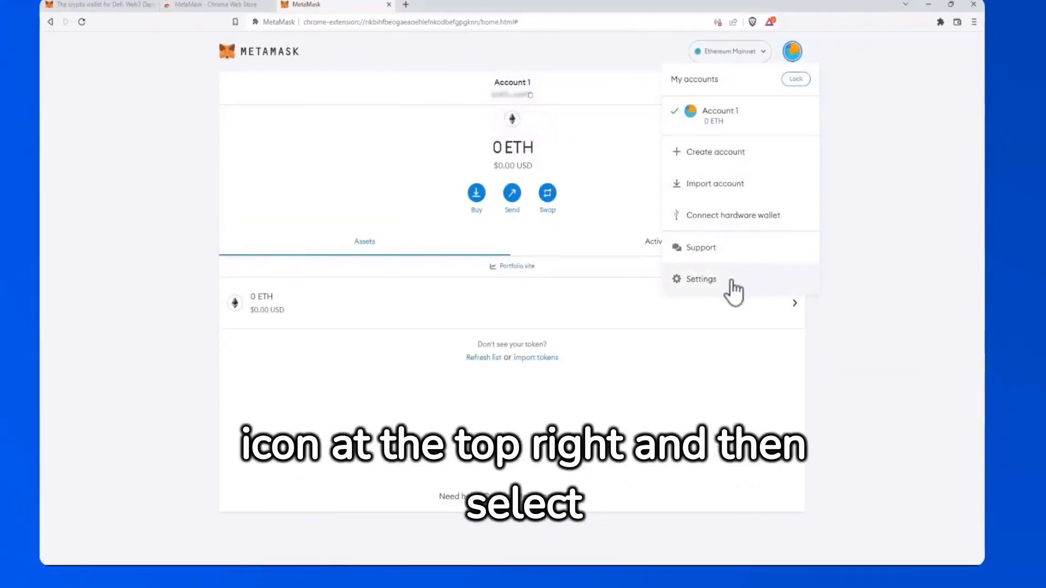
# Go to Settings > Networks and bring up the Add a network list
pyautogui.click(702, 279)
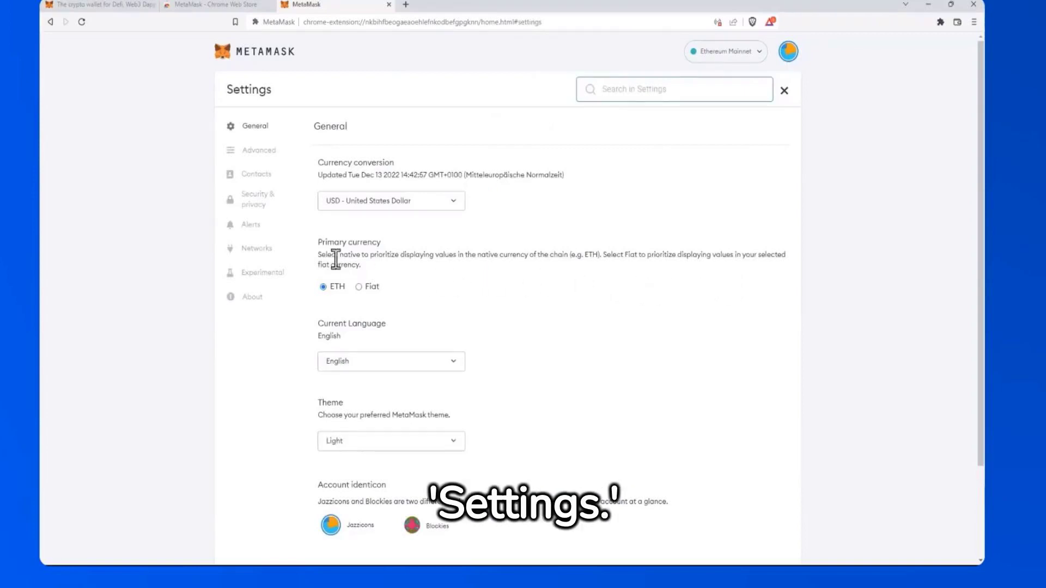
pyautogui.click(260, 248)
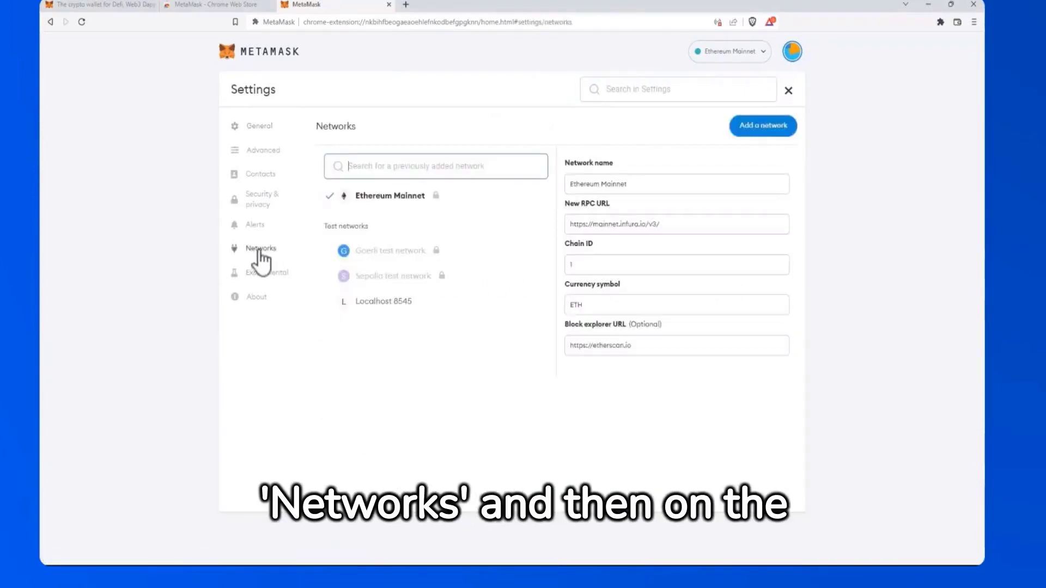
pyautogui.click(762, 126)
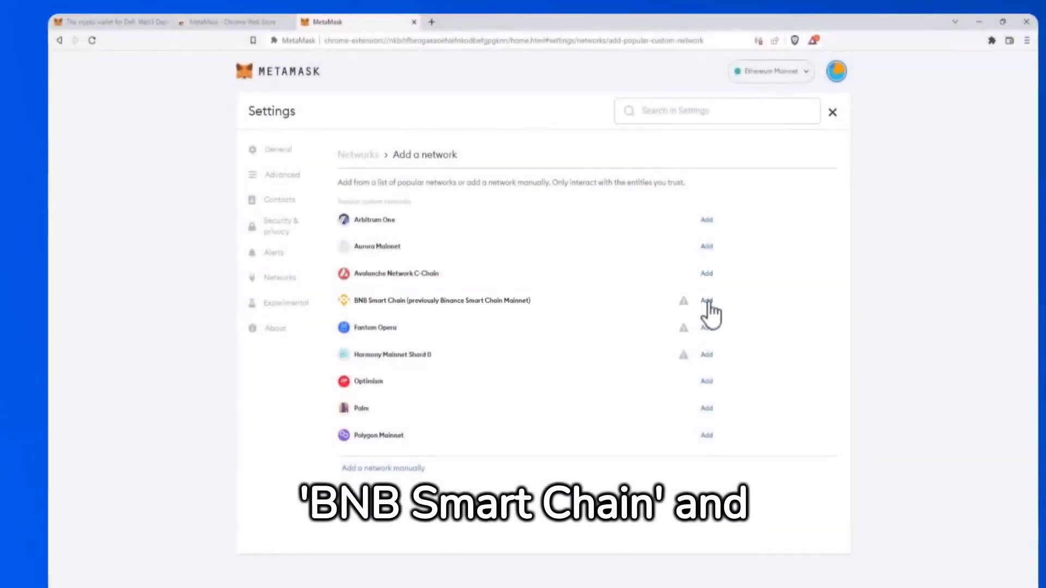
# Add and approve BNB Smart Chain, then switch the wallet to it
pyautogui.click(705, 300)
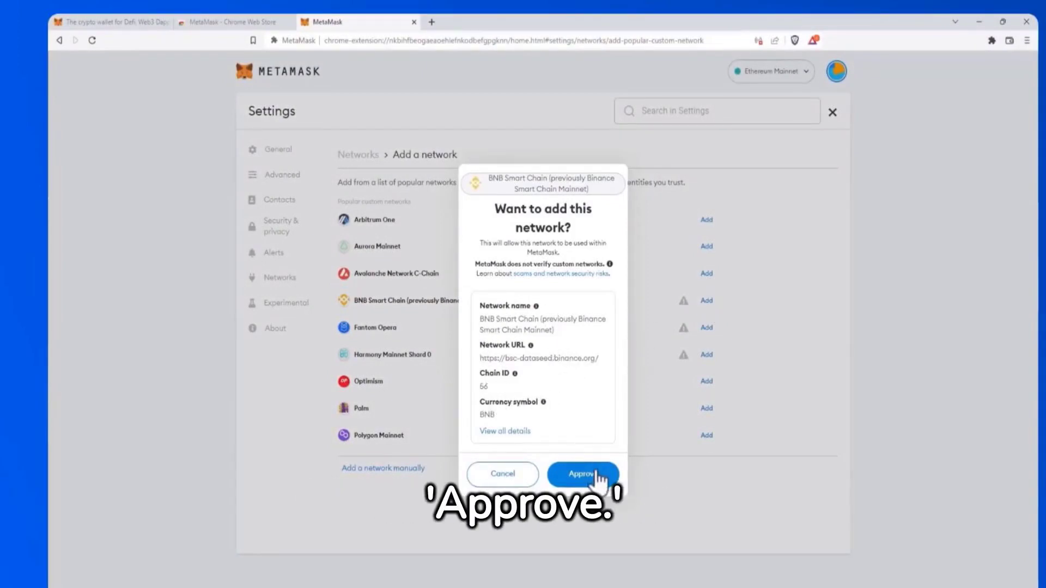
pyautogui.click(581, 475)
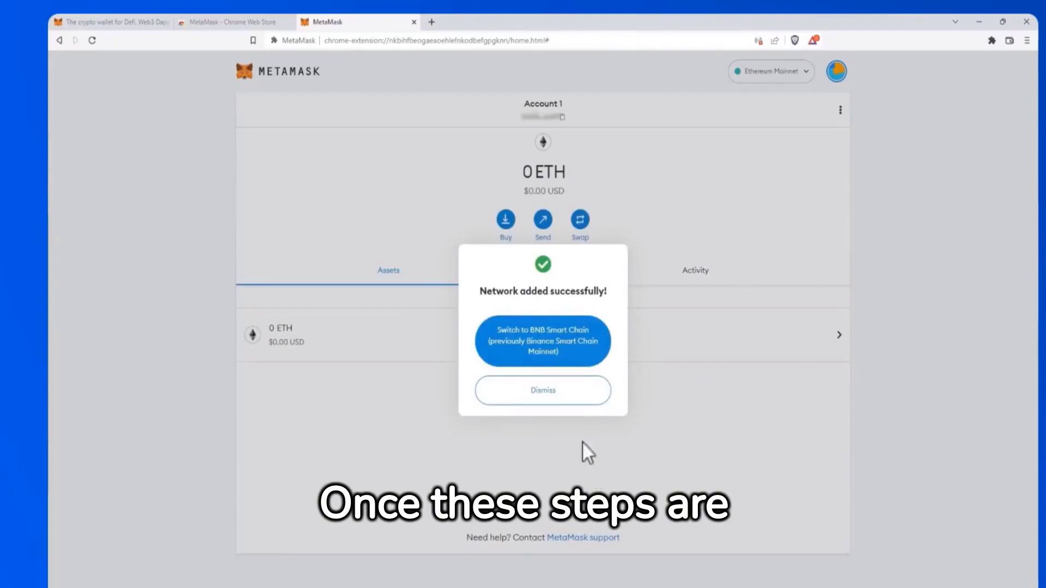
pyautogui.click(543, 341)
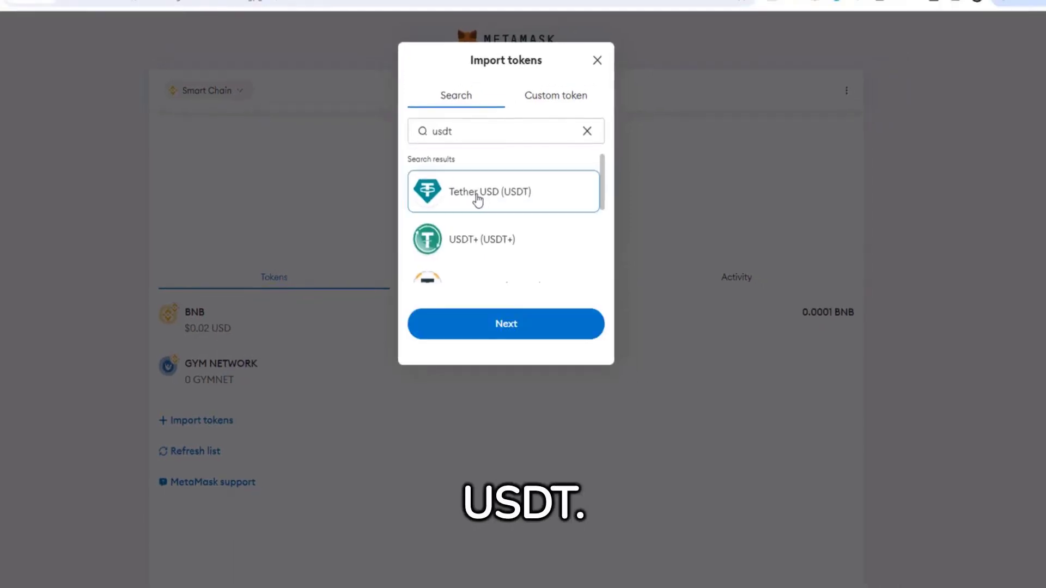
# Import Tether USD (USDT) into the wallet and show the browser's extensions list
pyautogui.click(505, 324)
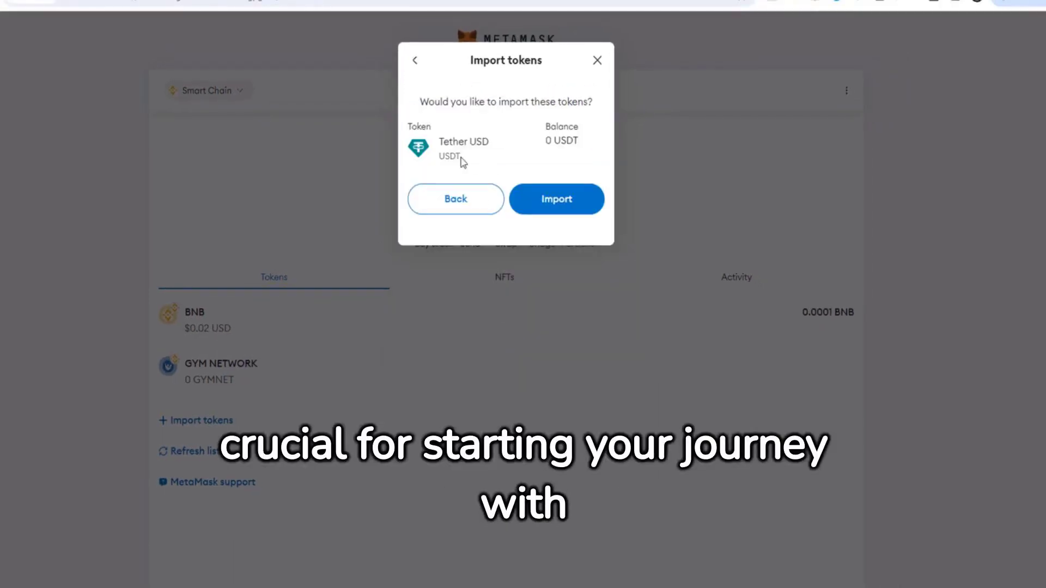
pyautogui.click(556, 199)
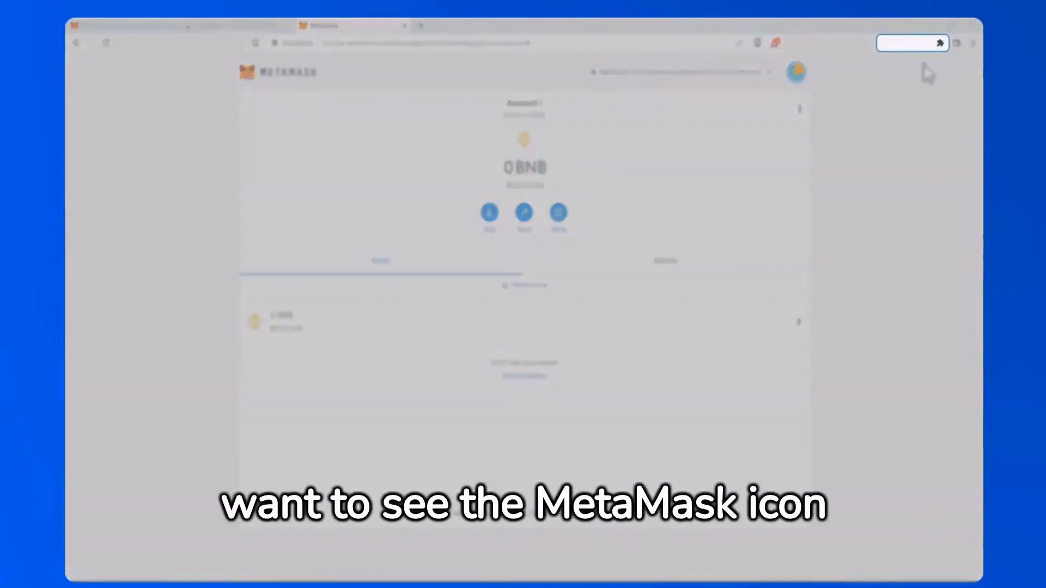
pyautogui.click(942, 44)
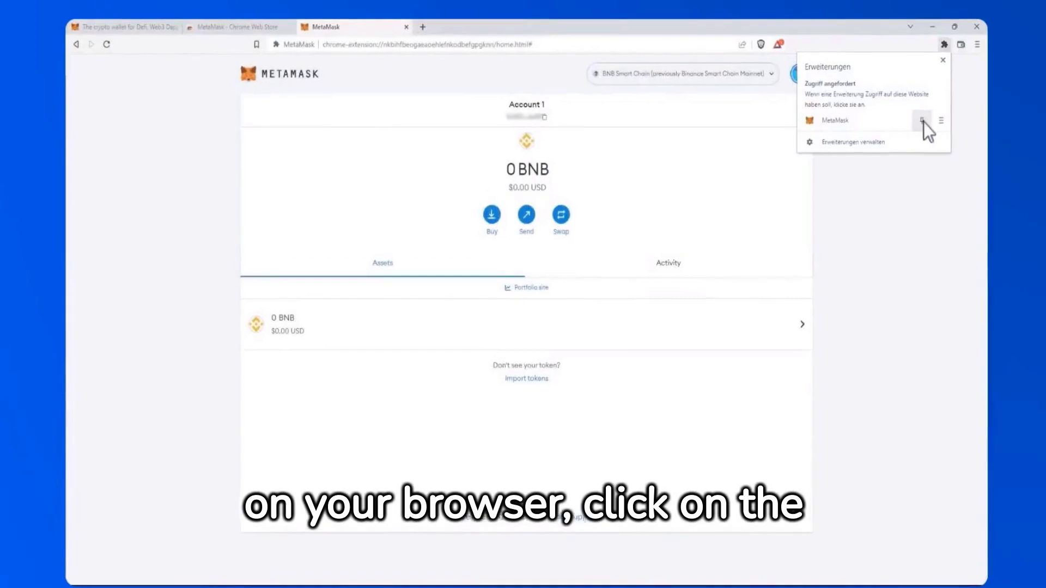